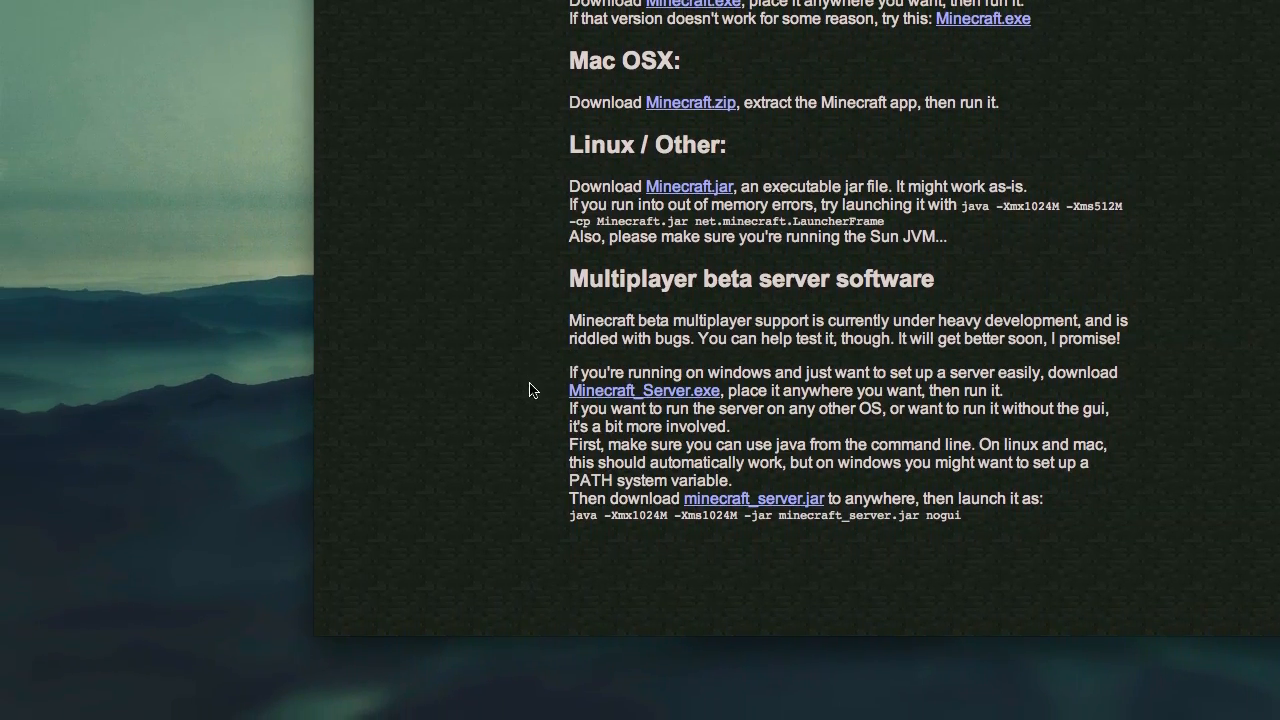
Download minecraft_server.jar from the 'Multiplayer beta server software' section of minecraft.net
left_click(753, 498)
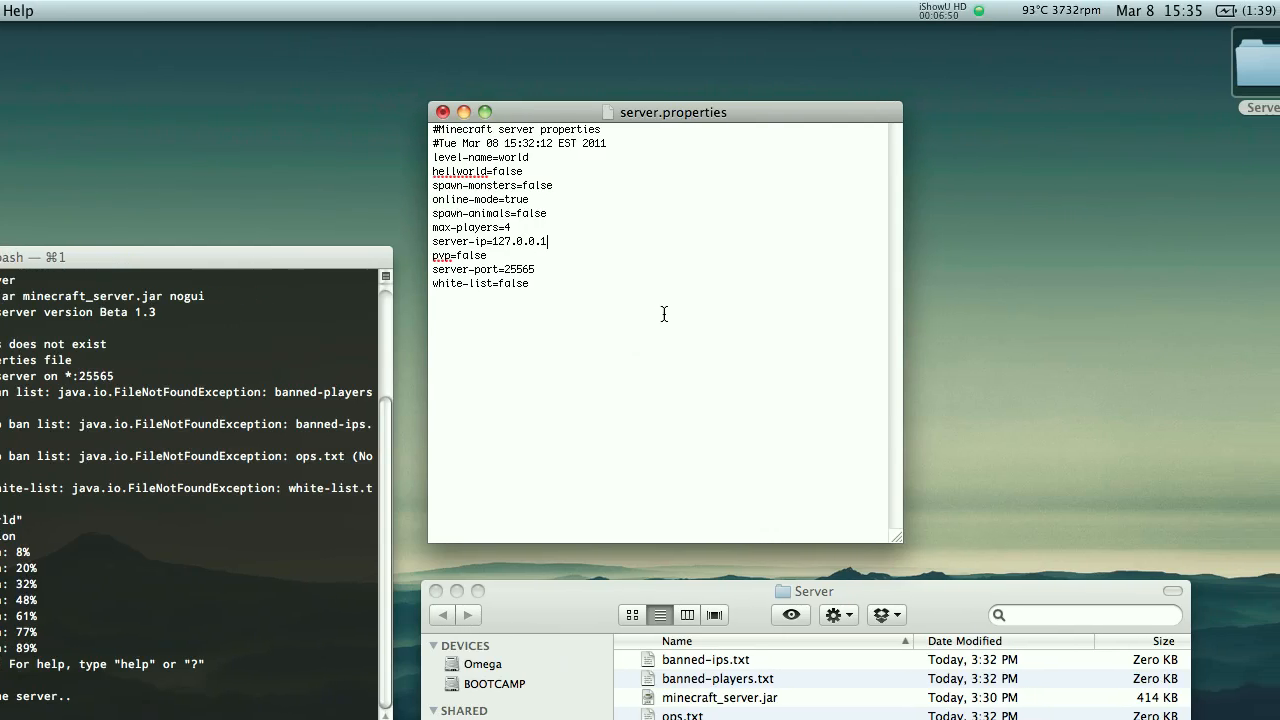
Enter 10.0.1.2 as the server-ip value in server.properties
type("10.0.1.2")
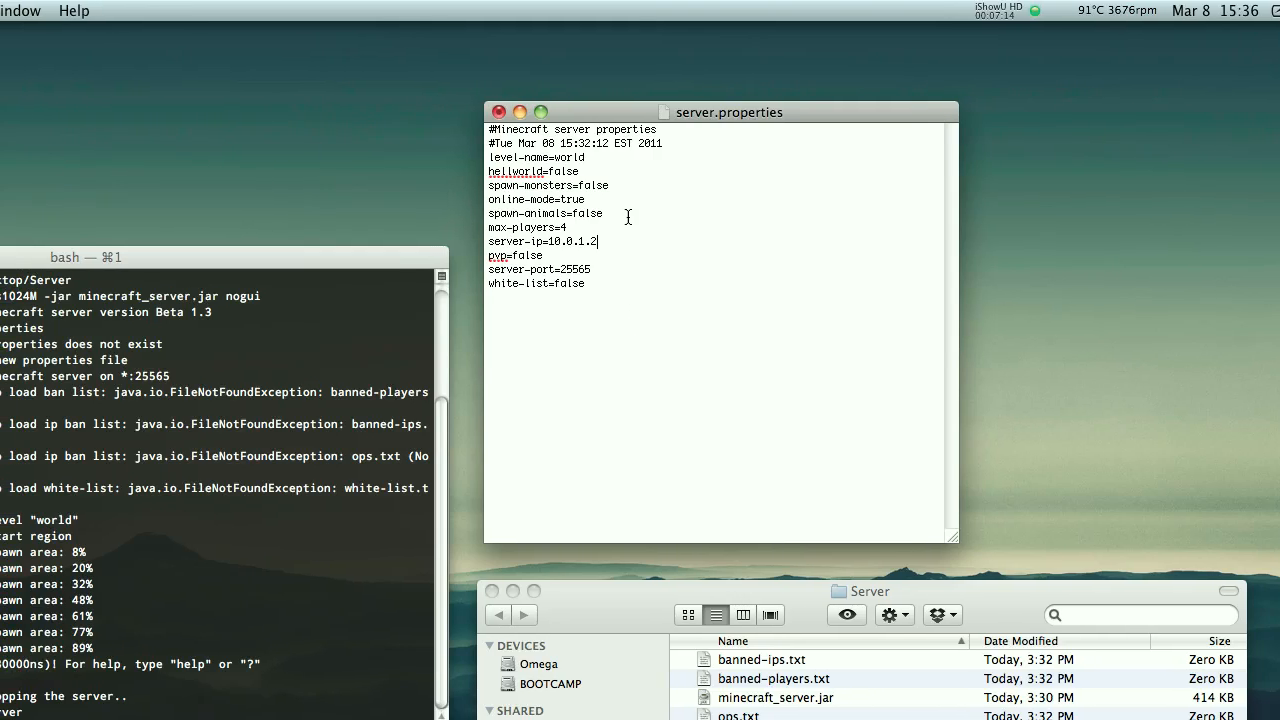